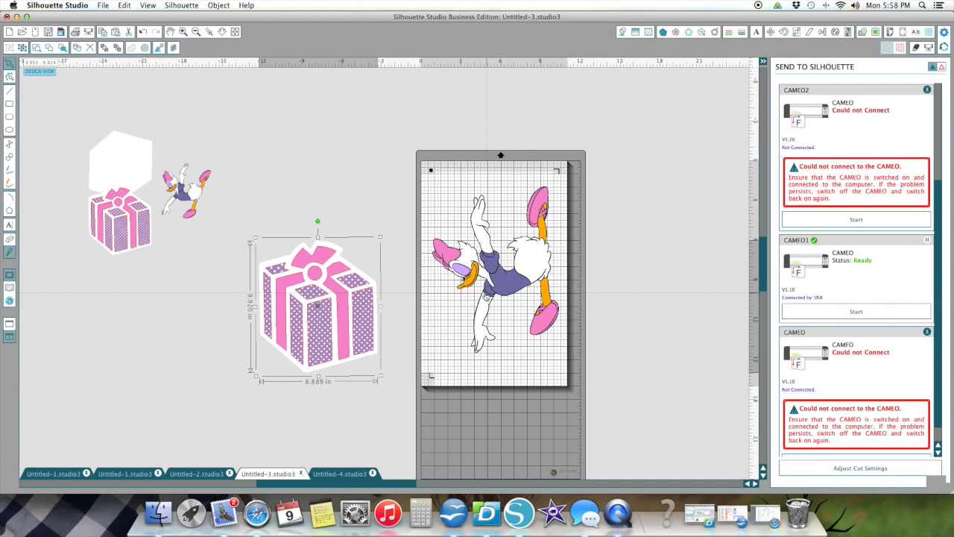
mouse_move(219, 443)
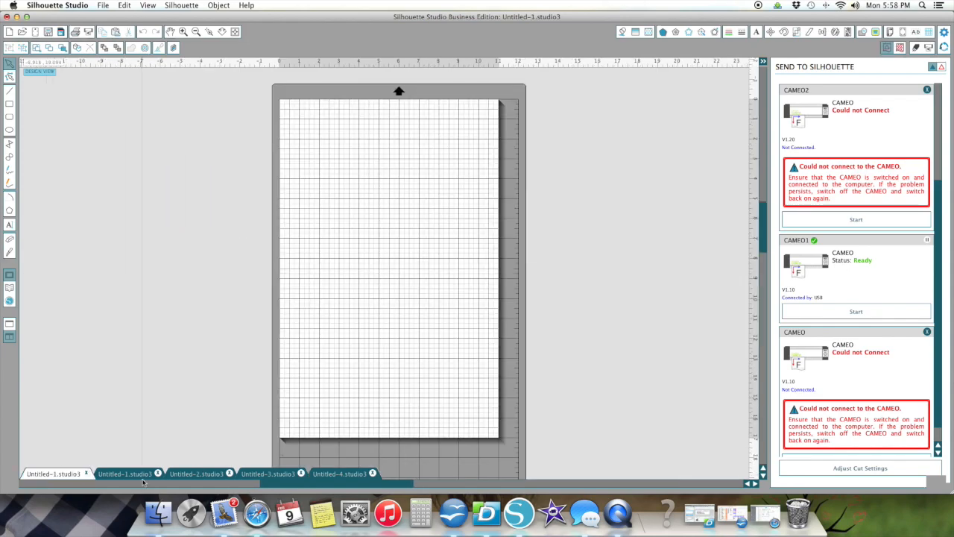
- Look over the Untitled-1 Daisy document, then return to the gift-box invitation document
click(124, 474)
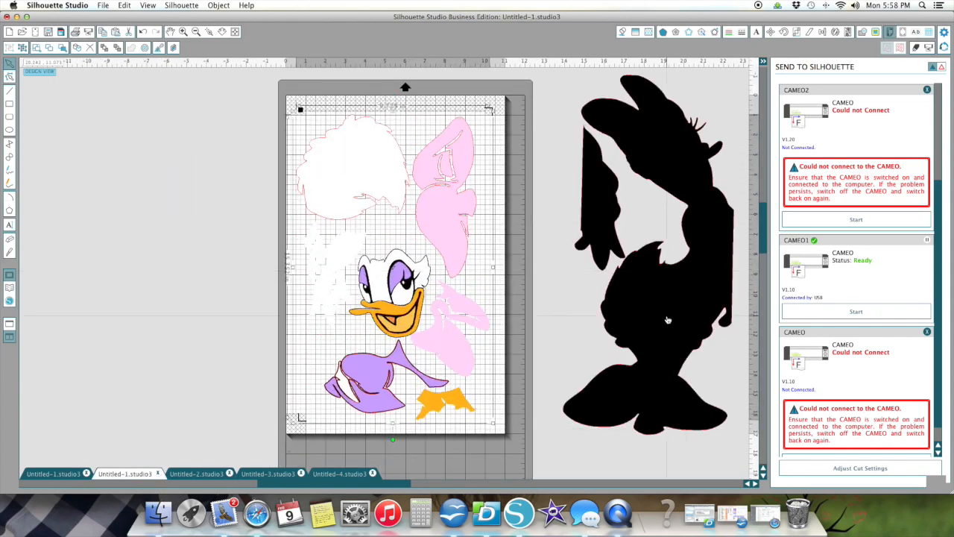
click(196, 473)
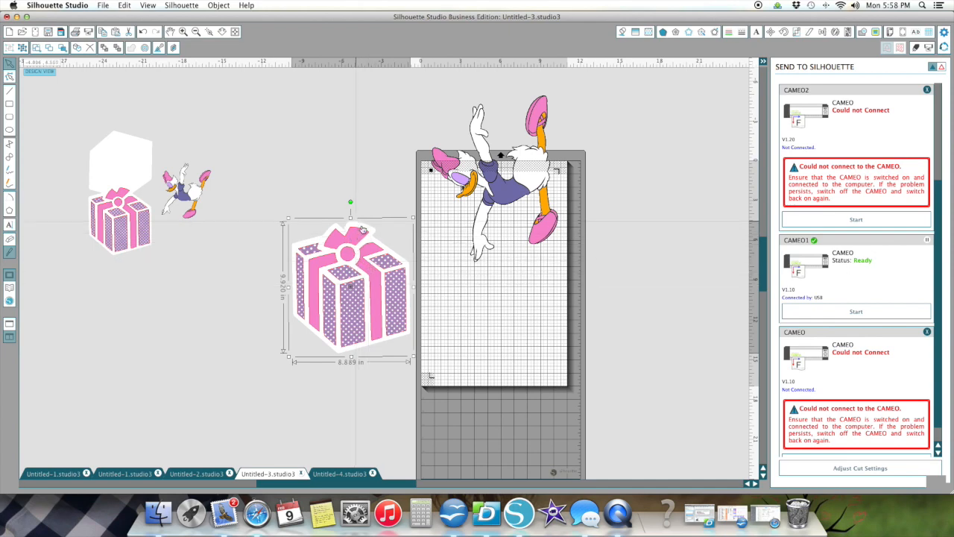
- Try placing the large gift box at the bottom of the cutting mat
drag(361, 290, 365, 272)
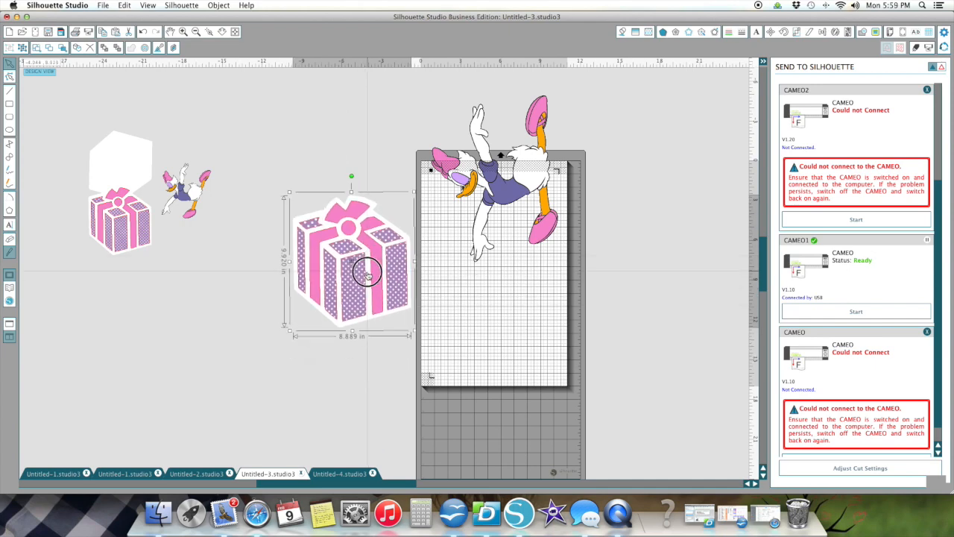
drag(366, 272, 473, 320)
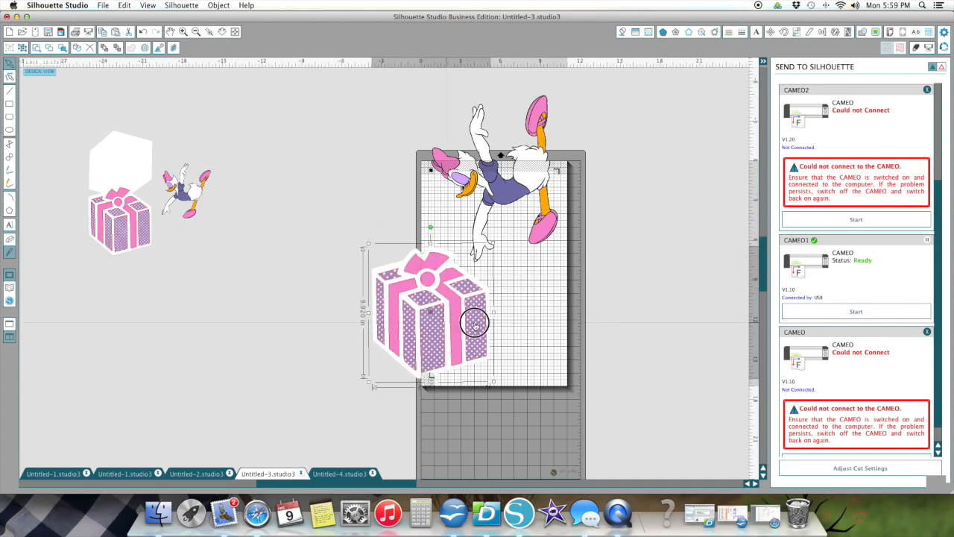
drag(475, 322, 542, 314)
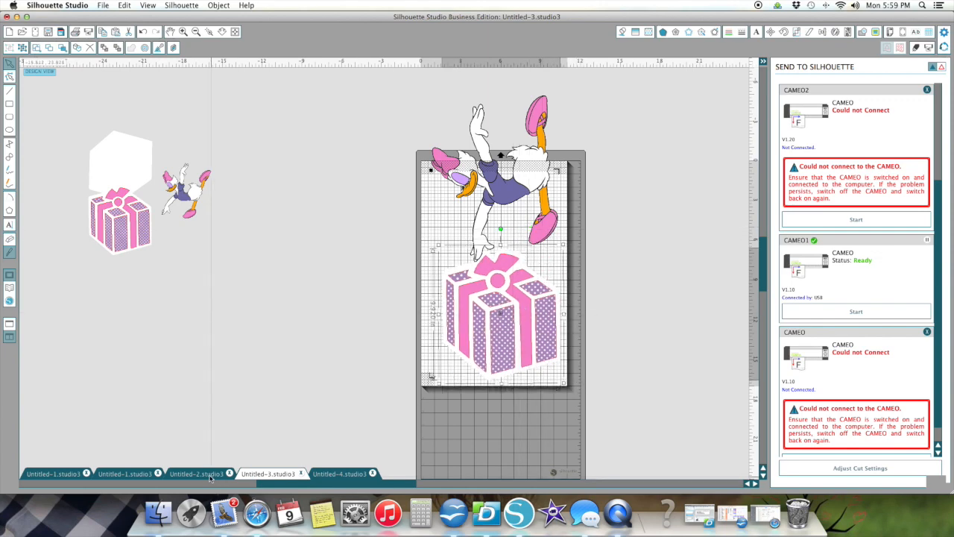
click(125, 473)
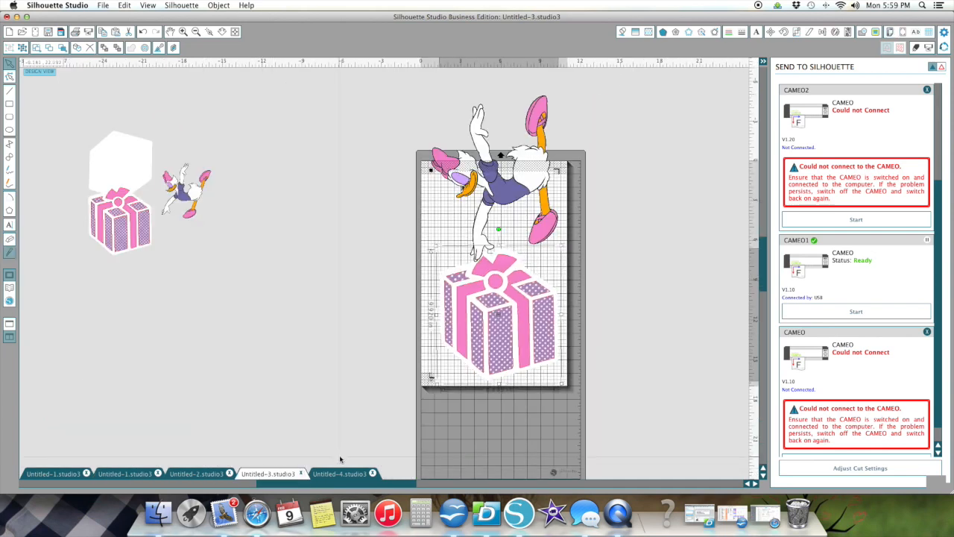
- Move the gift box back off the mat, leaving Daisy centred on it
drag(499, 314, 344, 291)
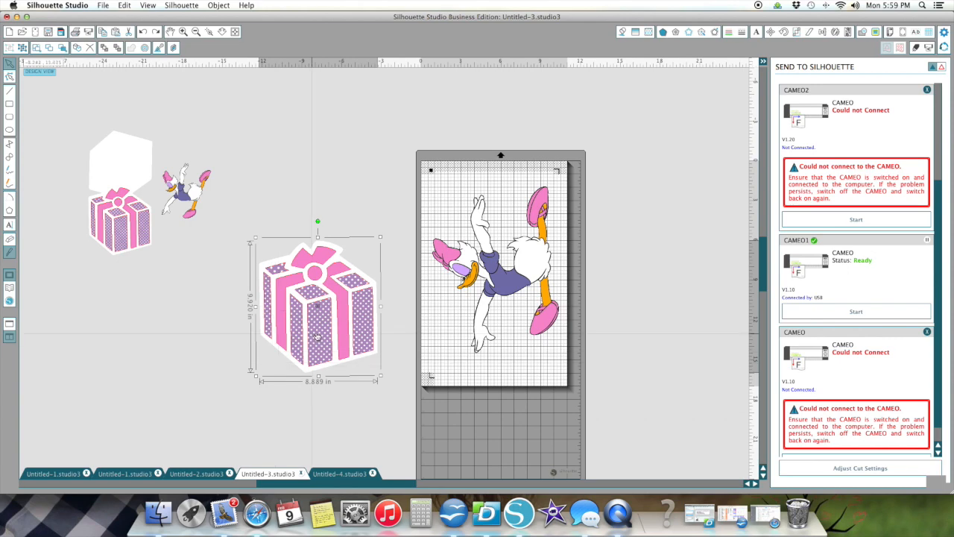
drag(317, 306, 513, 395)
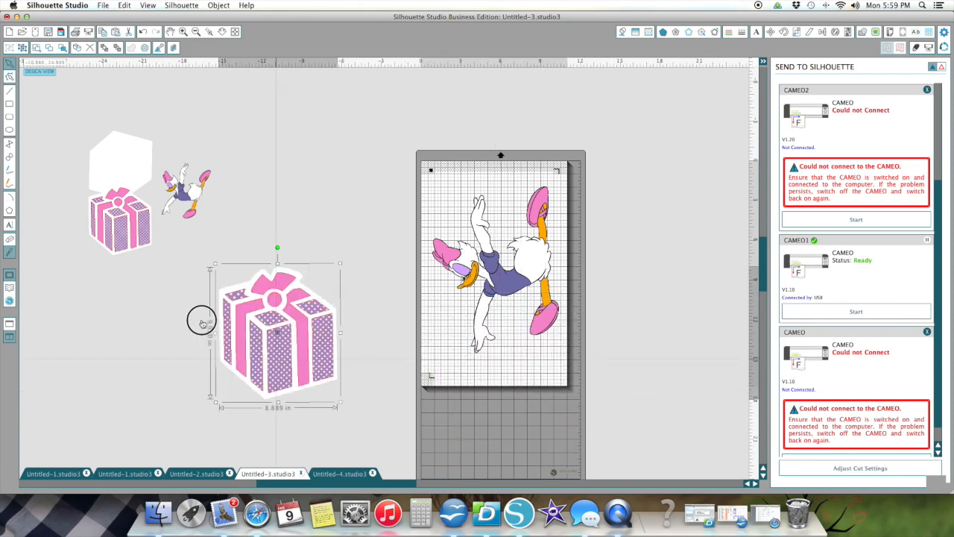
drag(277, 332, 560, 365)
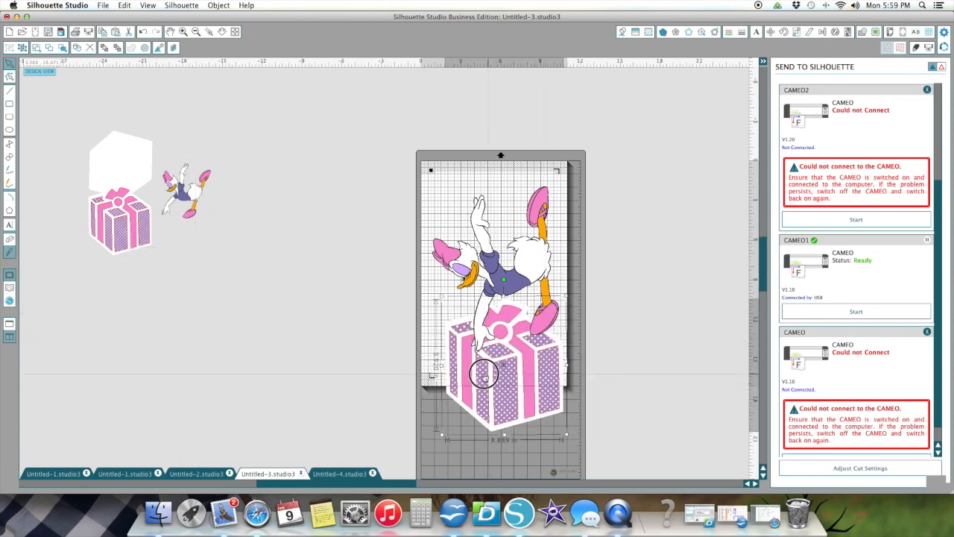
drag(483, 372, 492, 365)
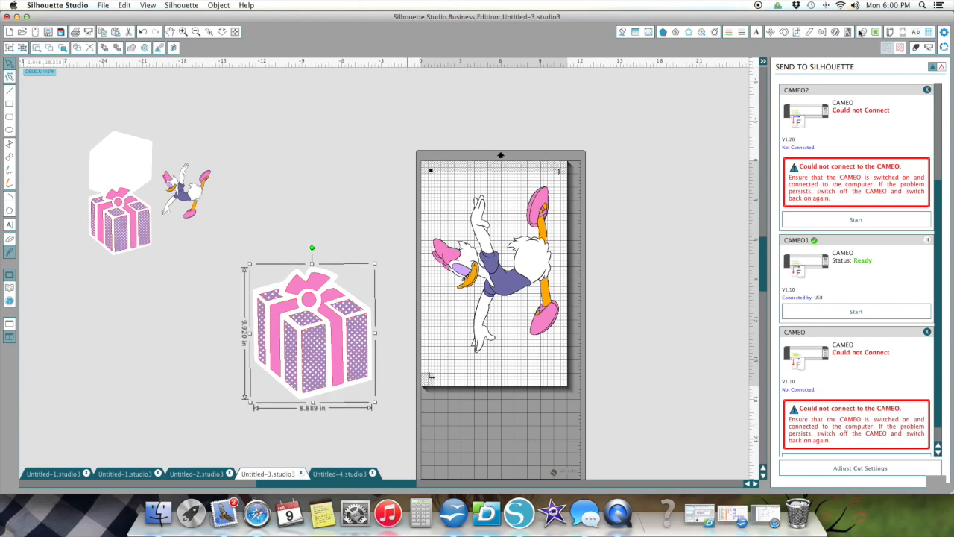
mouse_move(839, 36)
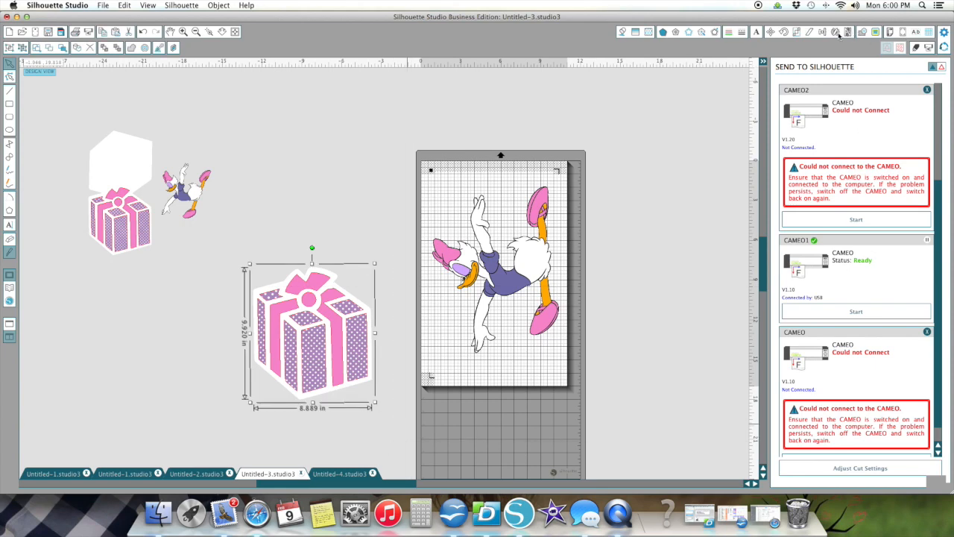
- Set the large gift box's fill colour to none so only outlines show
click(821, 31)
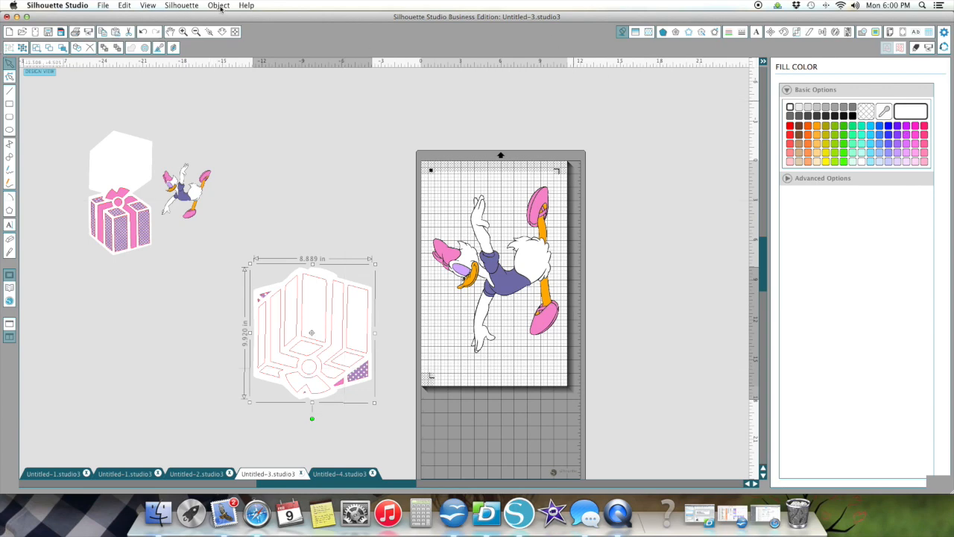
click(219, 5)
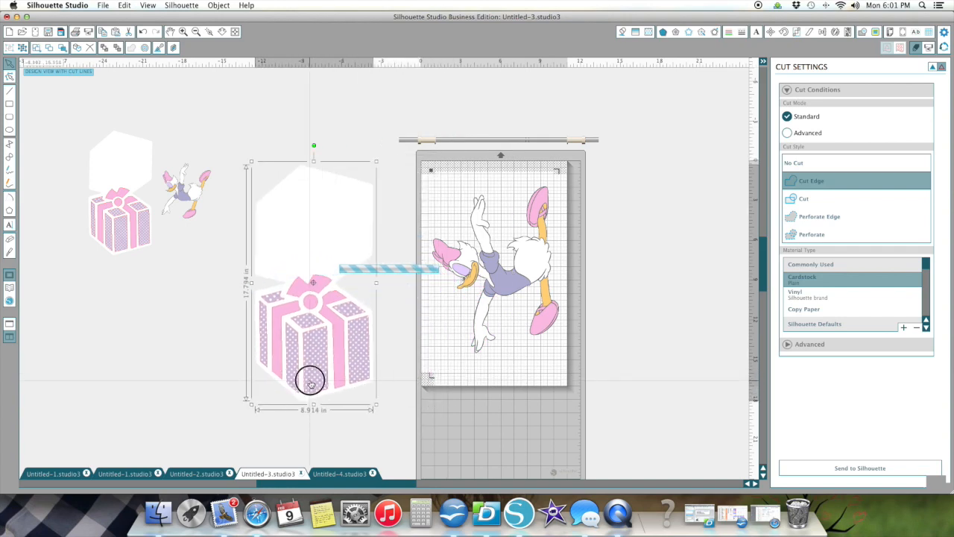
- Reselect the grouped gift box and hexagon panel and bring up their cut settings
click(811, 162)
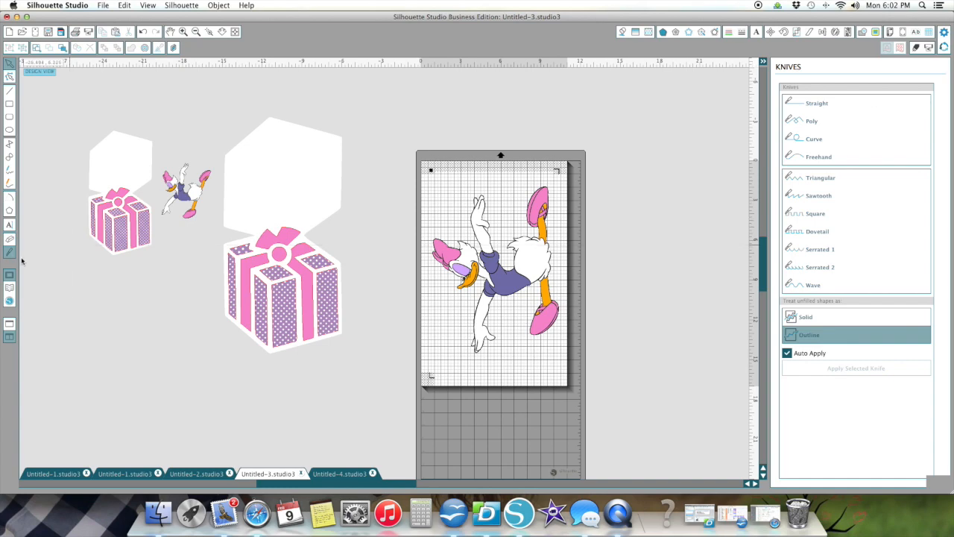
click(282, 179)
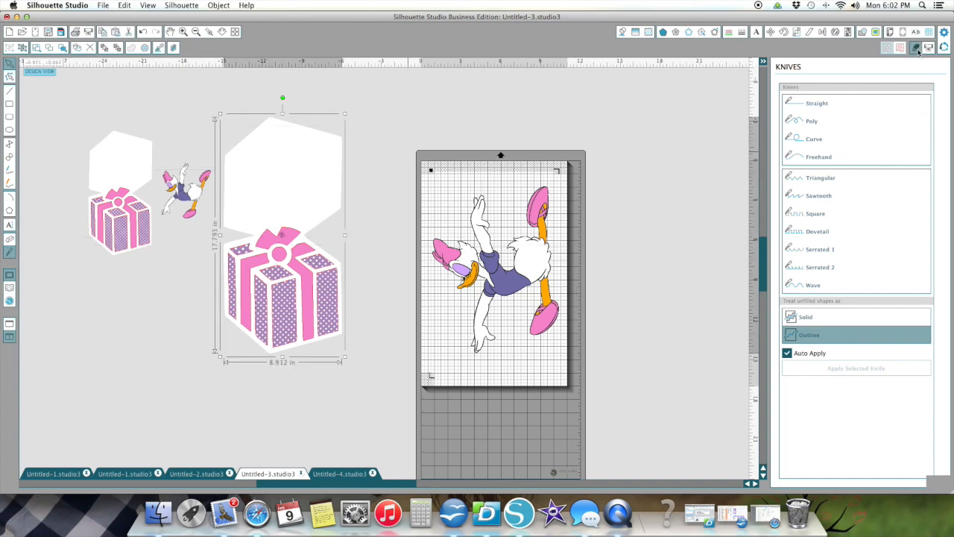
click(904, 47)
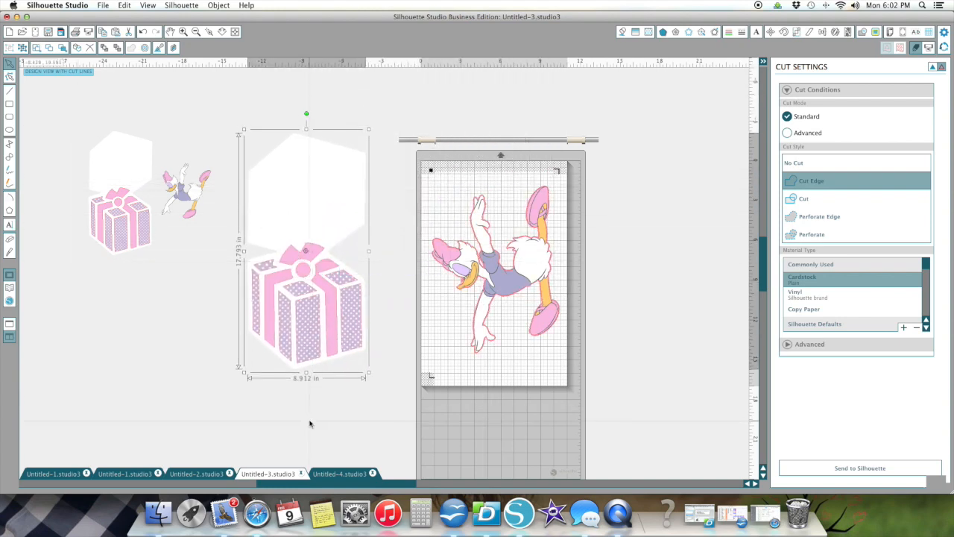
- Switch to the Untitled-4.studio3 document with the gift-box cards on the mat
click(339, 473)
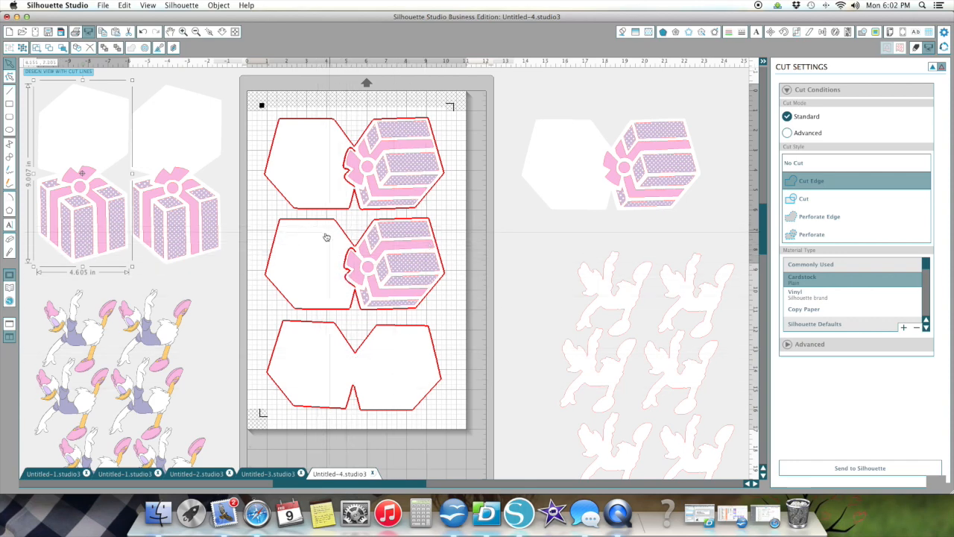
mouse_move(315, 225)
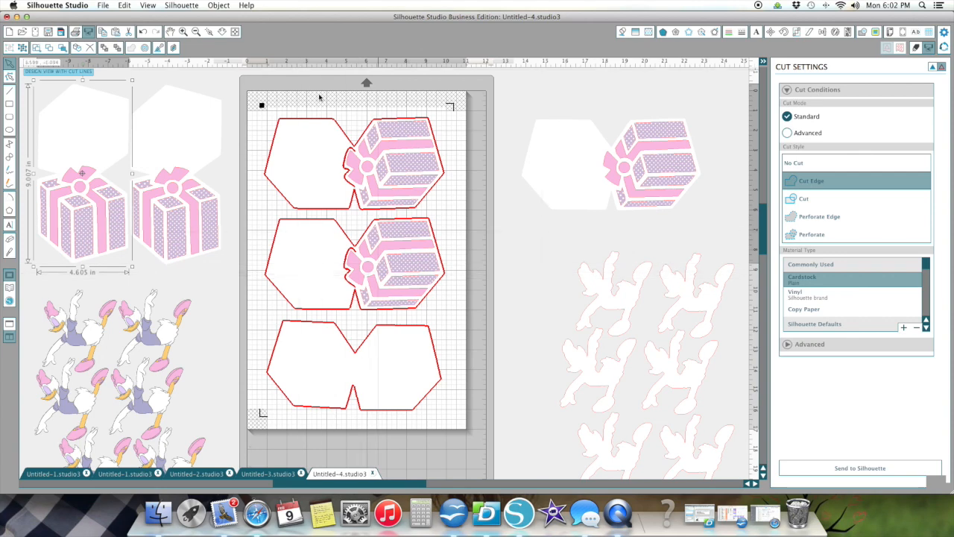
mouse_move(349, 259)
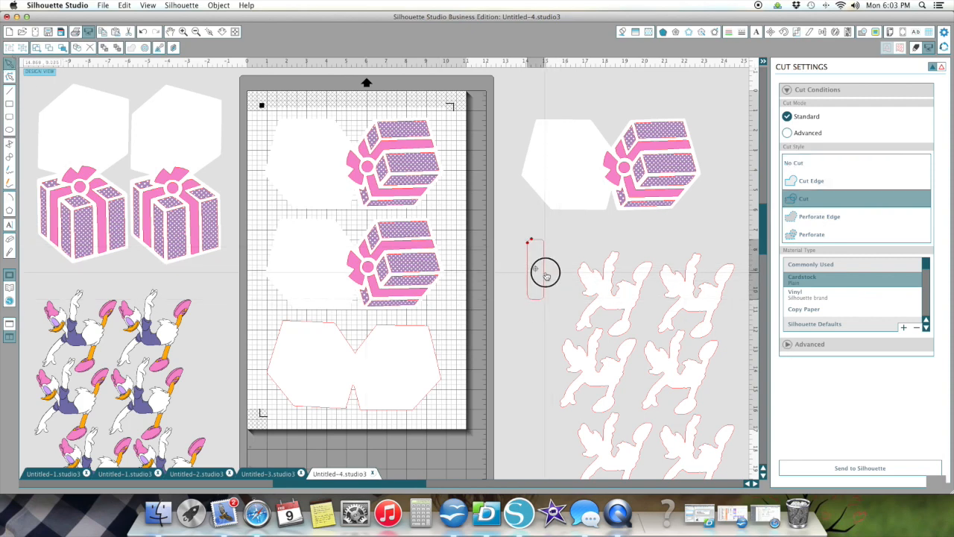
- Select and delete the small 1.4 × 1.8-inch rectangle beside the mat
click(542, 272)
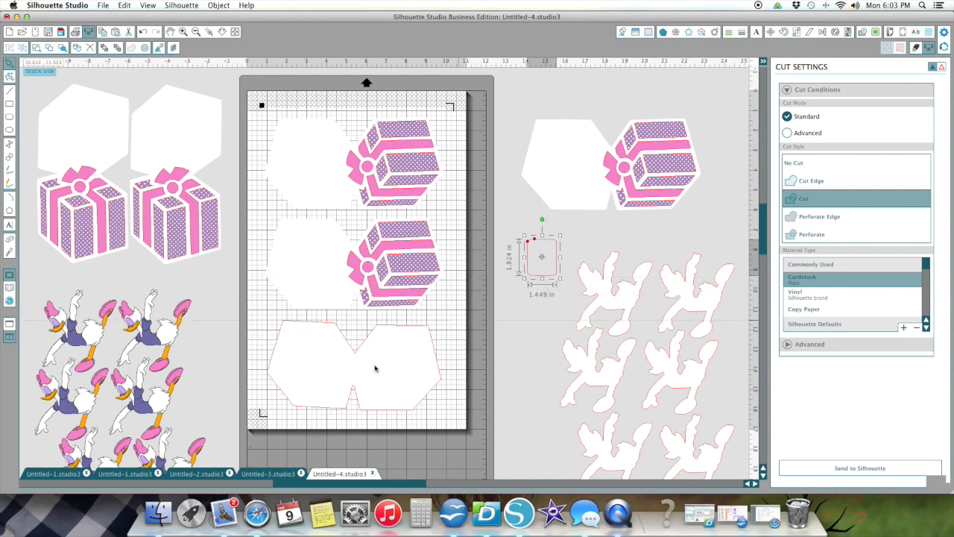
mouse_move(353, 279)
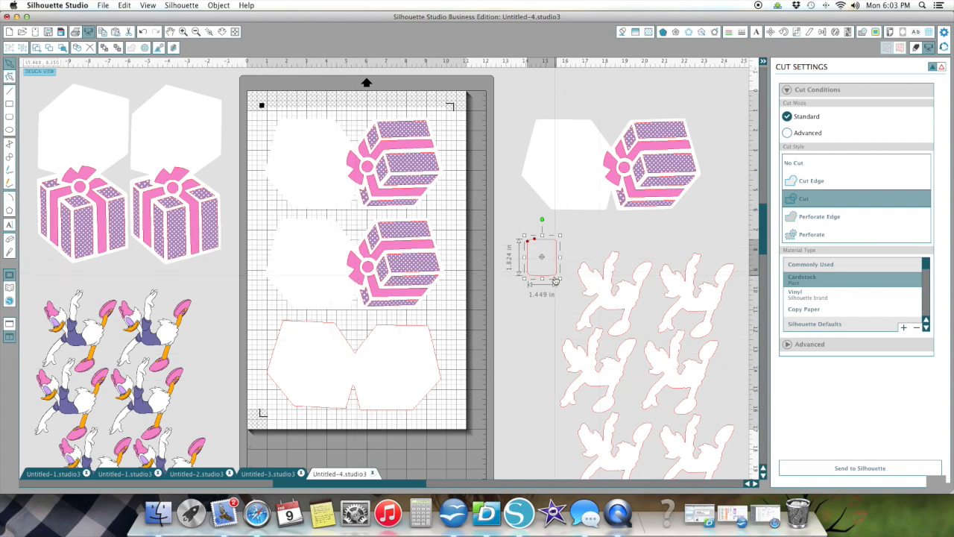
click(793, 163)
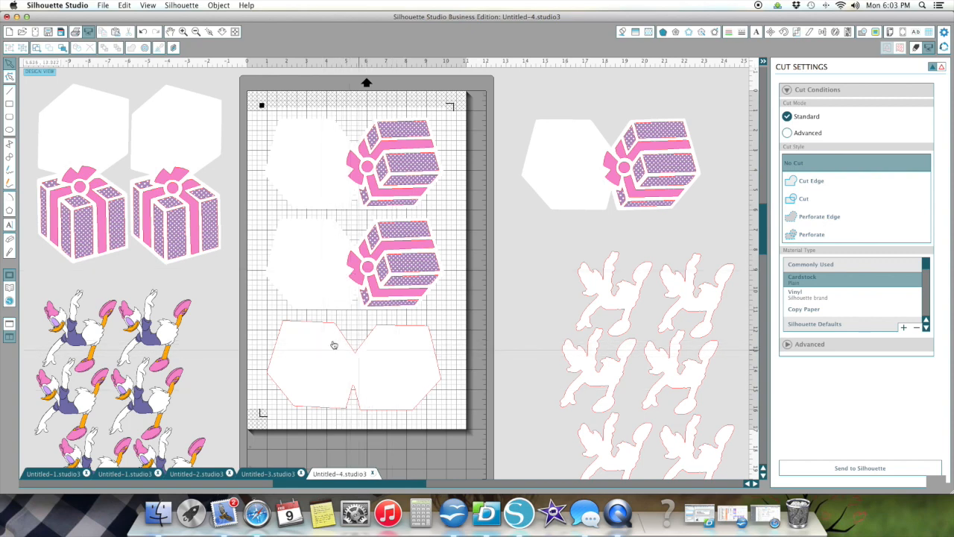
mouse_move(393, 363)
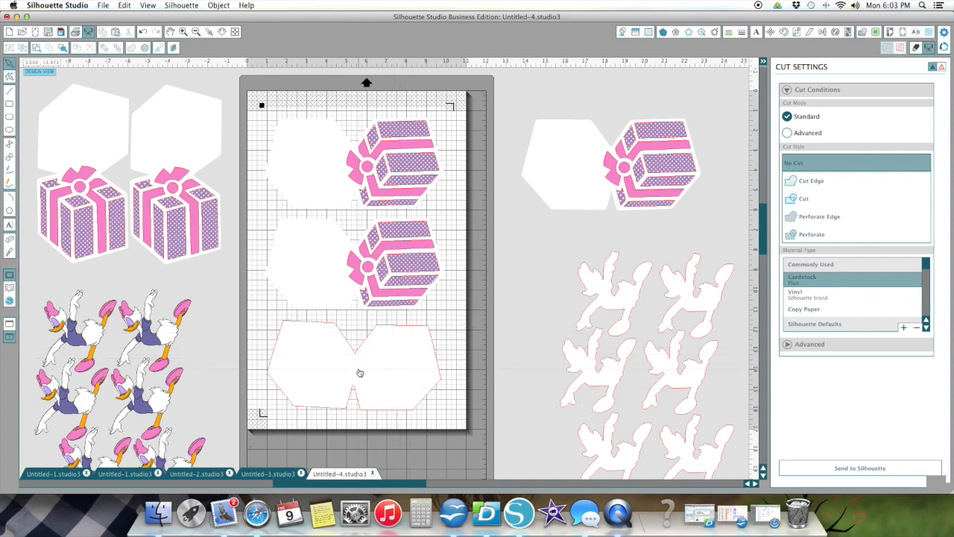
mouse_move(690, 293)
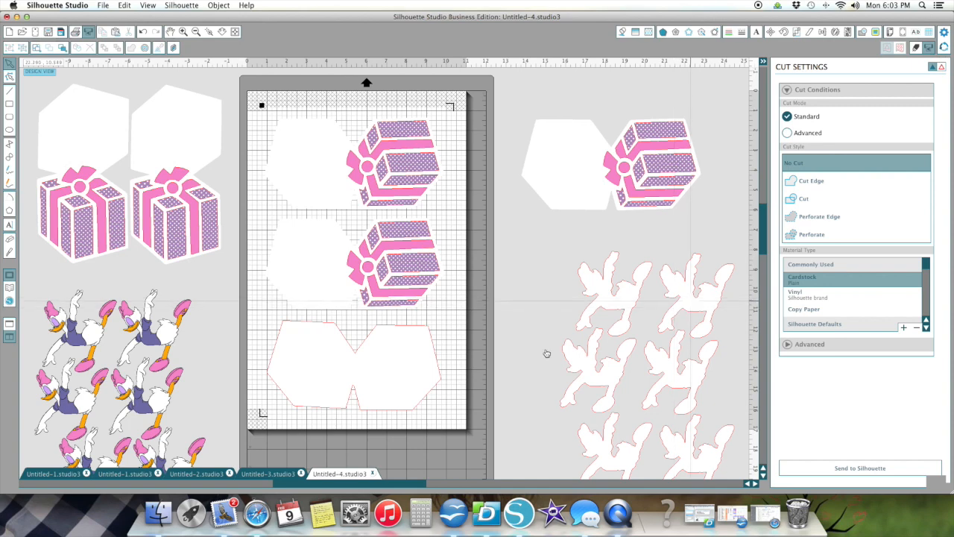
mouse_move(385, 353)
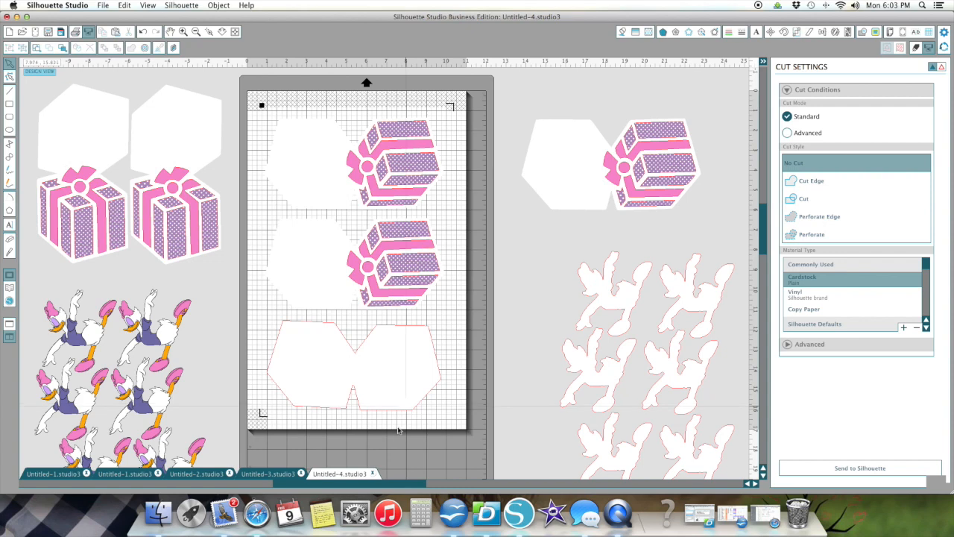
mouse_move(306, 374)
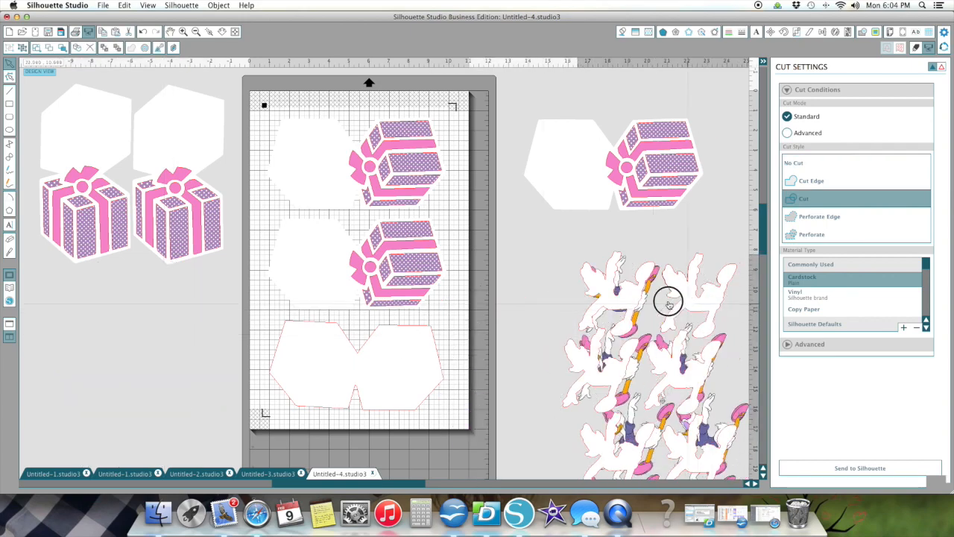
drag(667, 302, 162, 312)
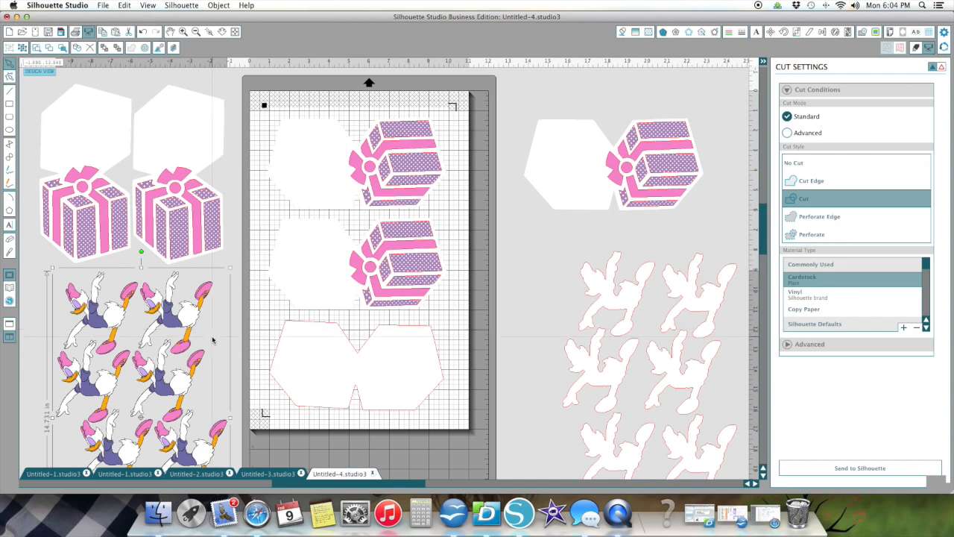
mouse_move(199, 331)
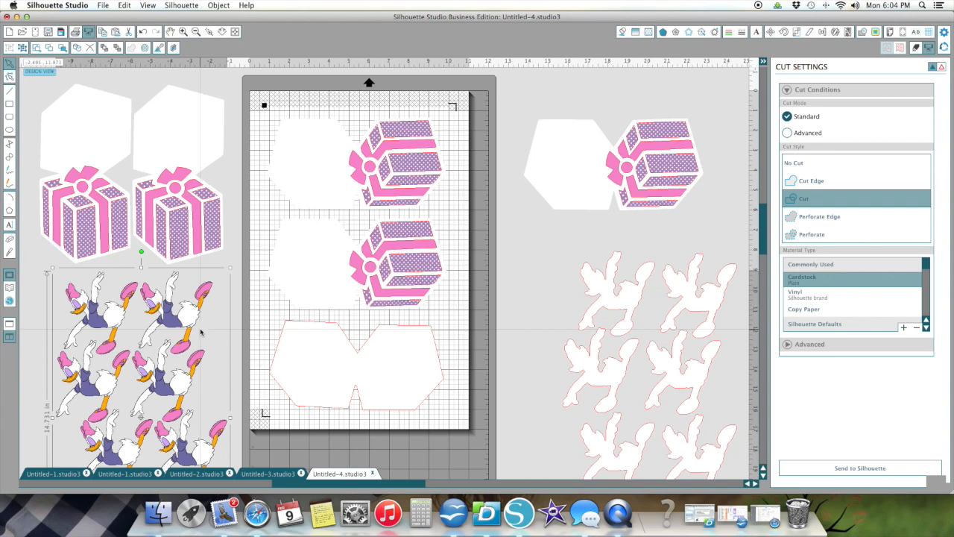
mouse_move(407, 360)
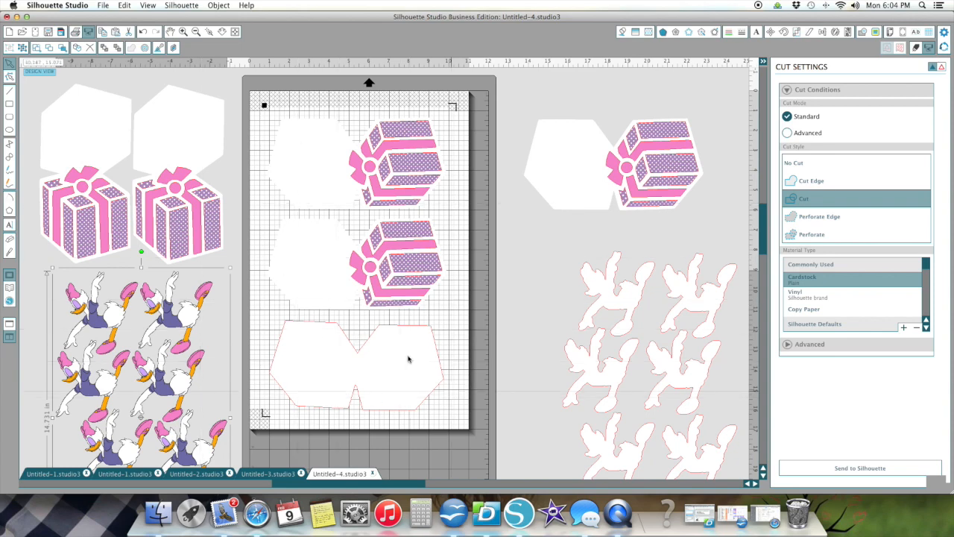
mouse_move(389, 376)
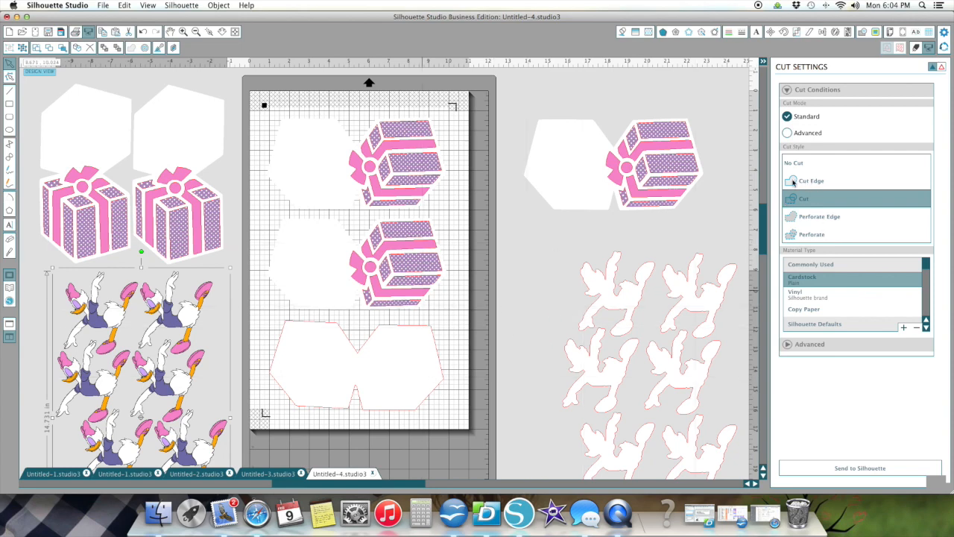
mouse_move(811, 180)
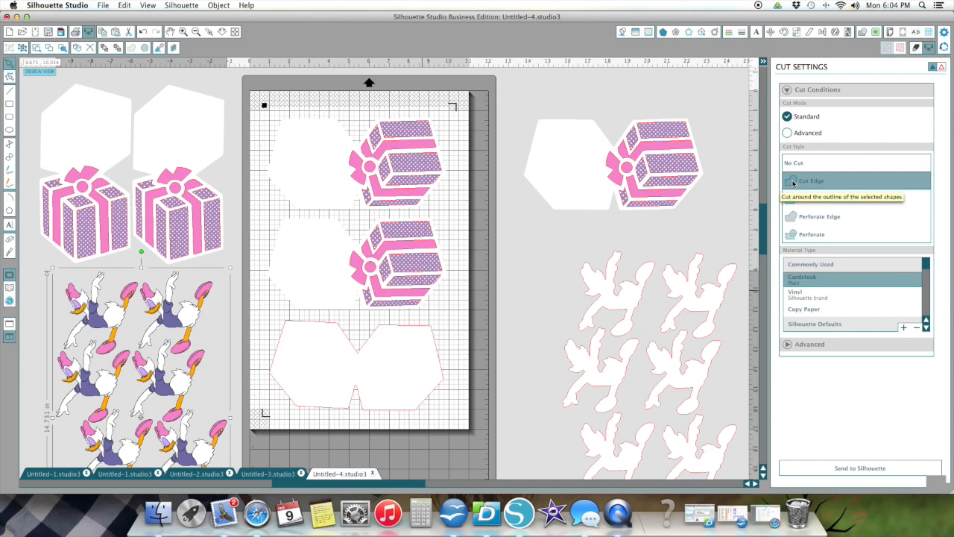